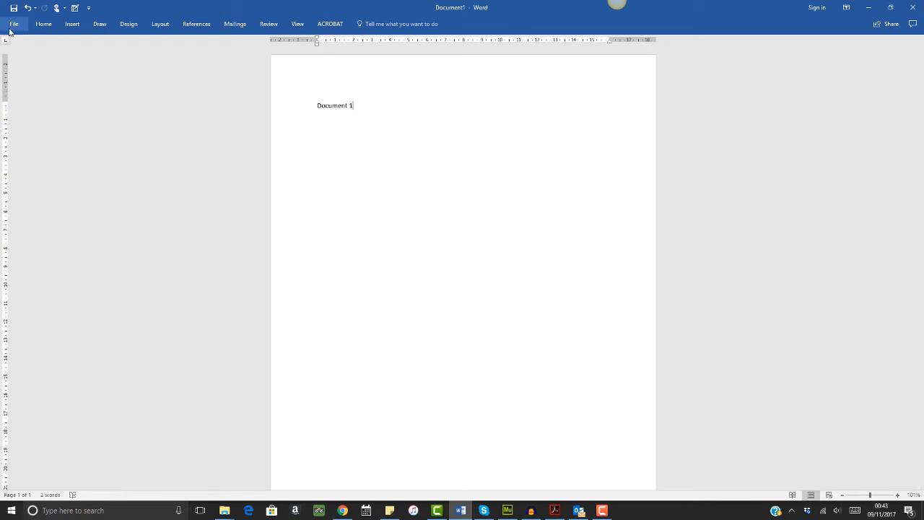
Start Save As for Document1, choose PDF as the file type and bring up its Options.
click(13, 23)
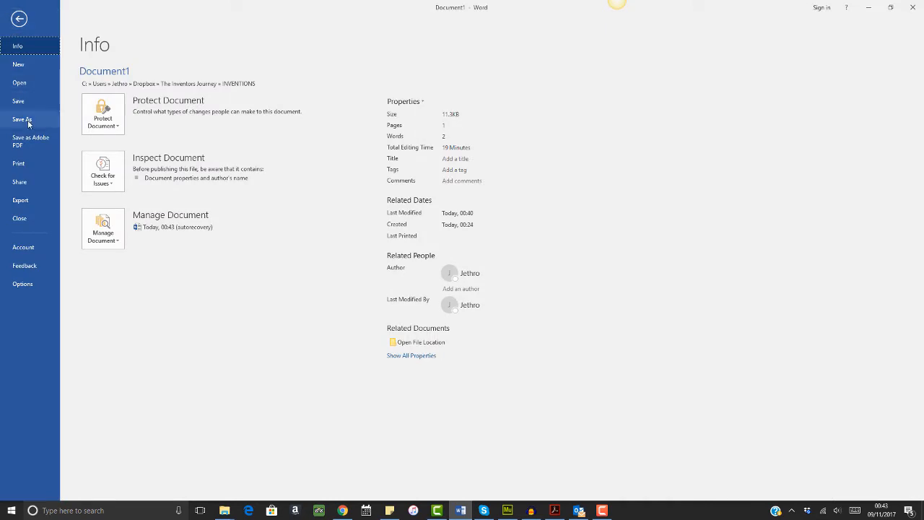
click(22, 118)
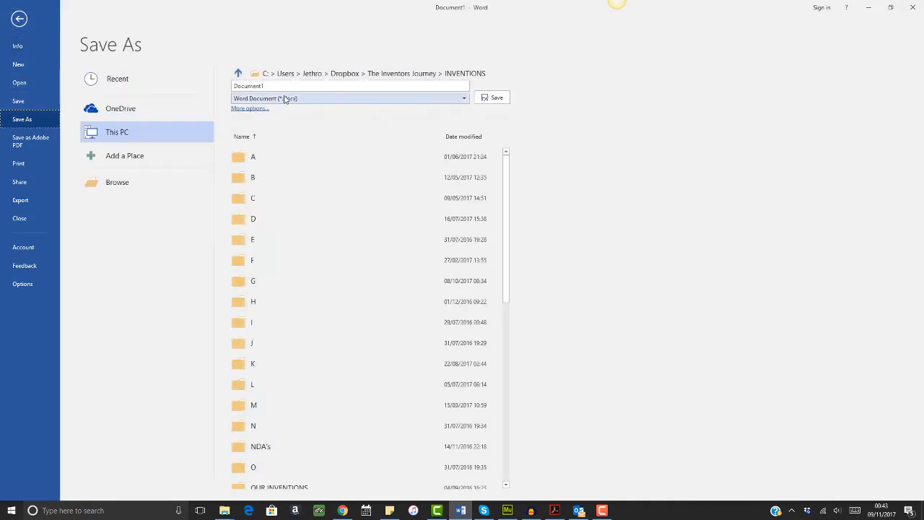
click(349, 98)
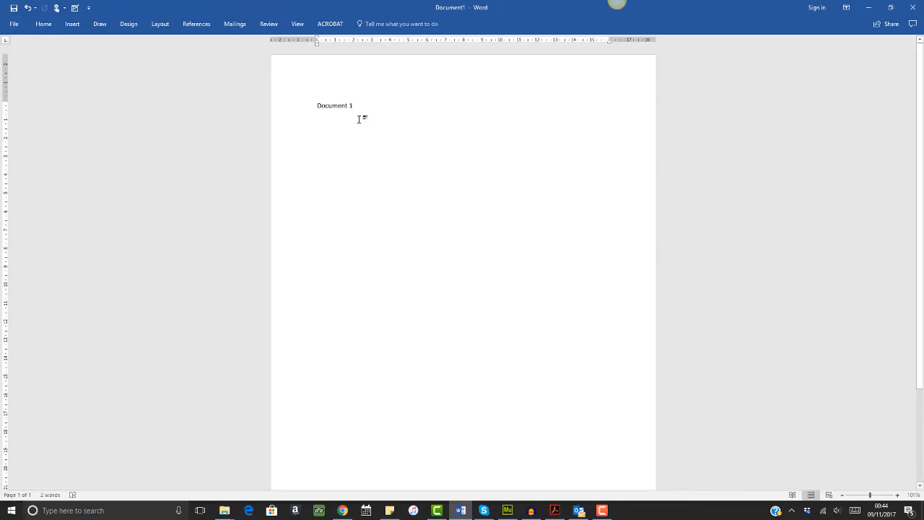
mouse_move(362, 132)
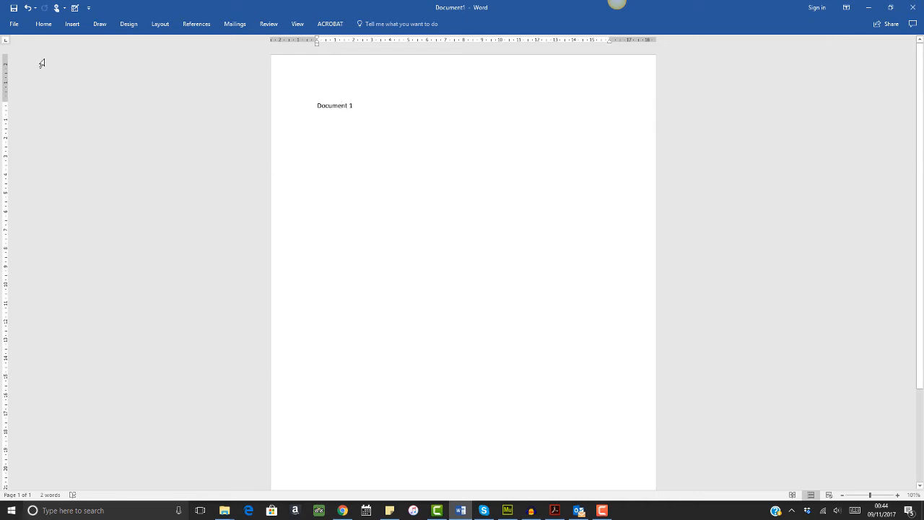
click(13, 23)
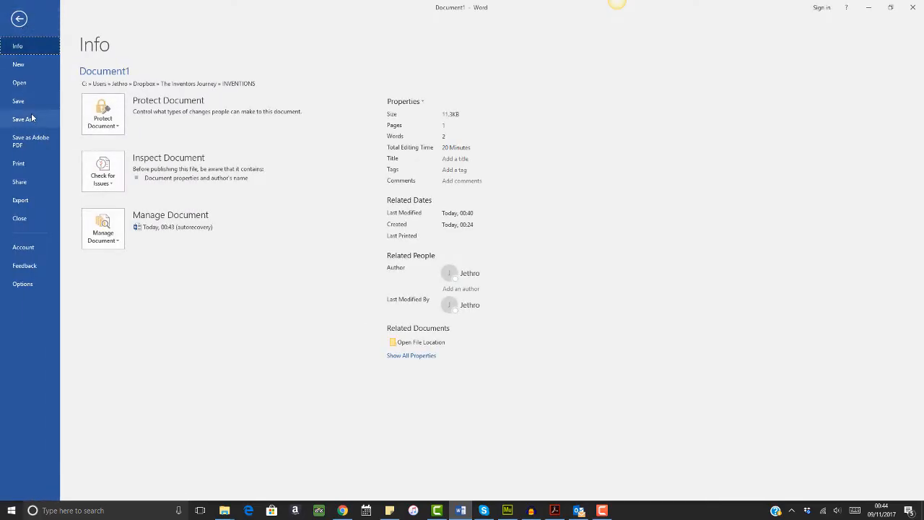
click(22, 118)
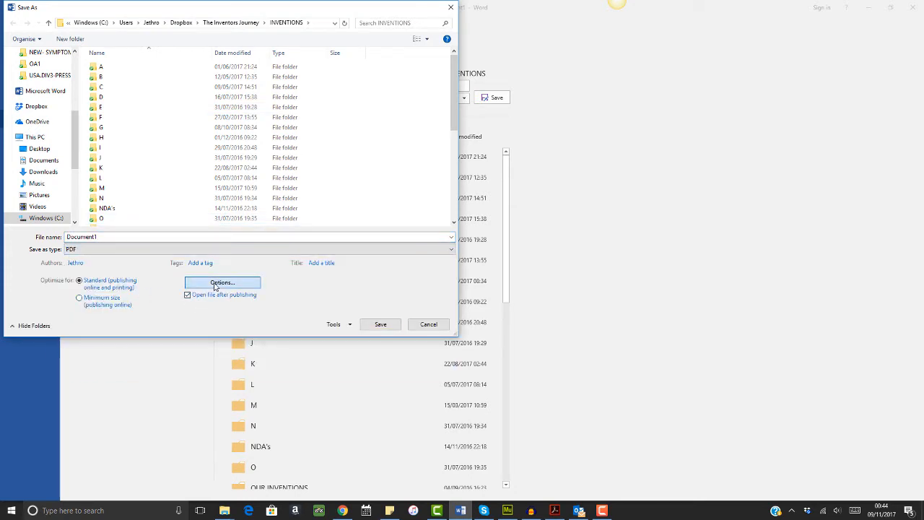
click(222, 281)
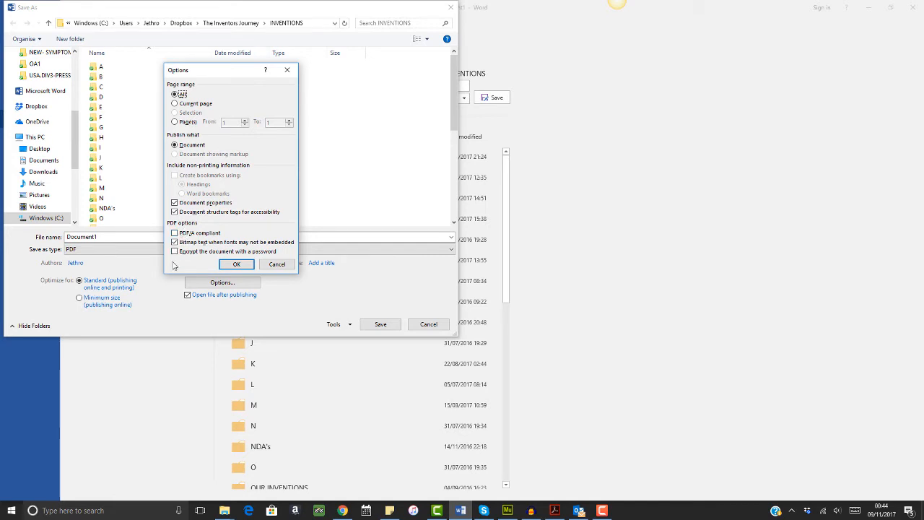
Enable 'PDF/A compliant' in the PDF options and save Document1 as a PDF.
click(173, 242)
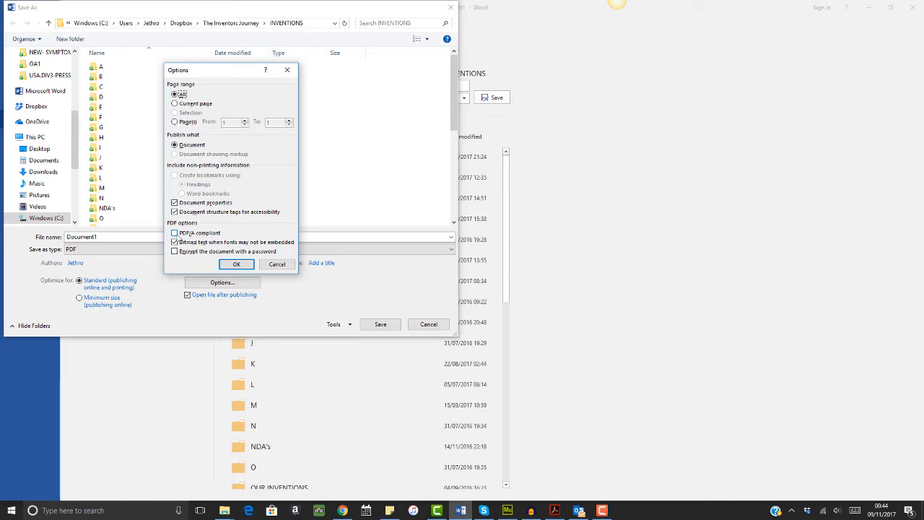
click(173, 232)
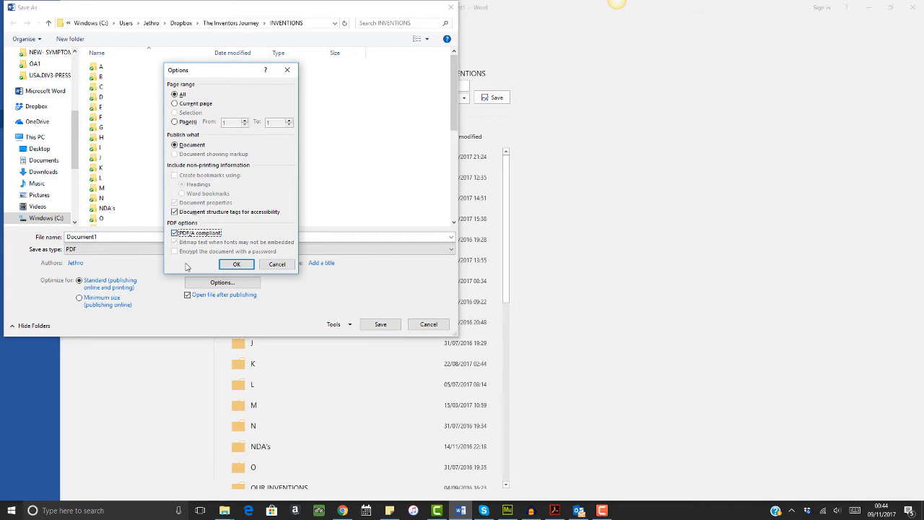
mouse_move(190, 267)
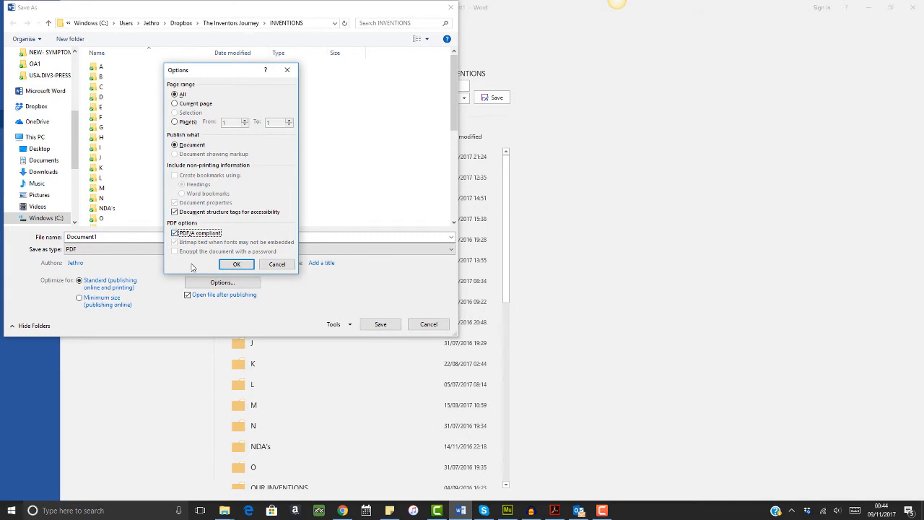
click(237, 263)
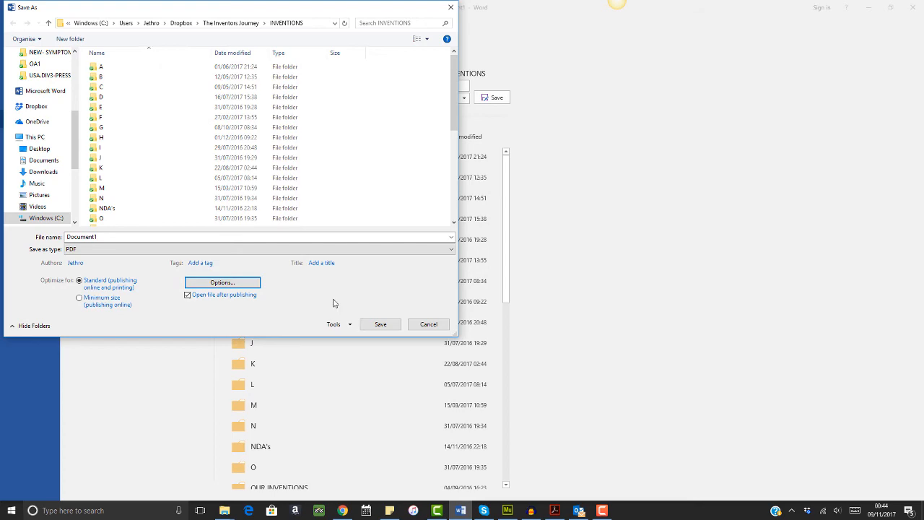
click(428, 324)
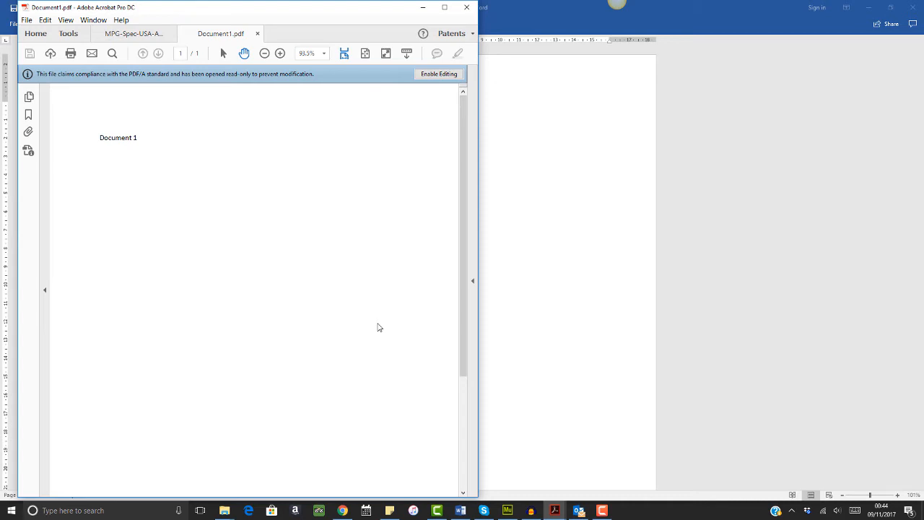
mouse_move(364, 305)
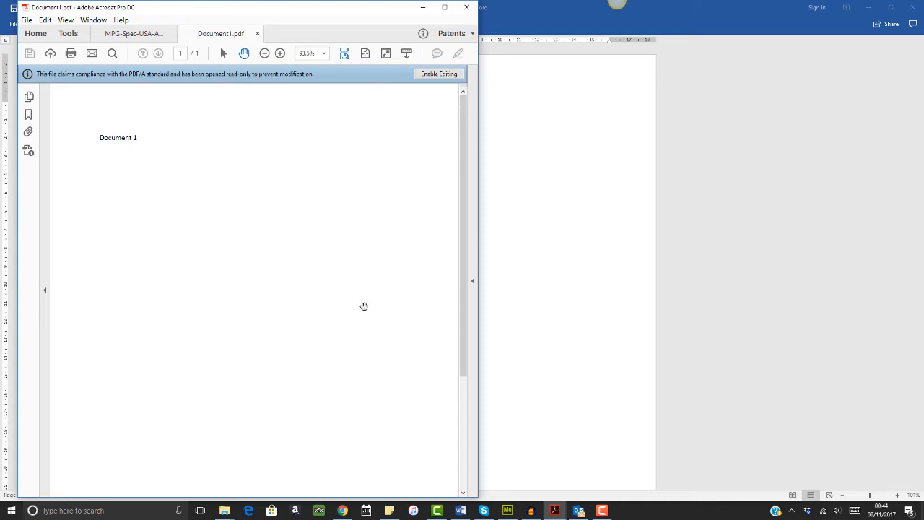
mouse_move(150, 84)
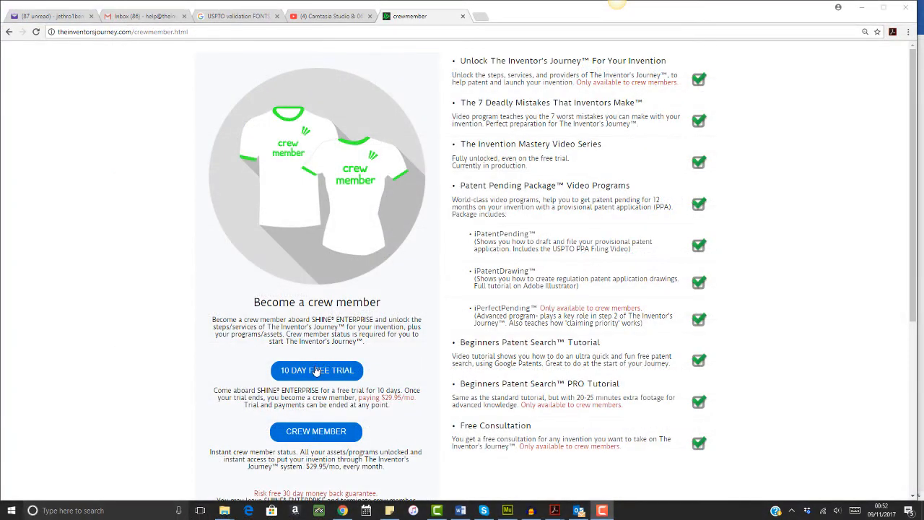
Follow the iPatentPending program link to its Program Intro video page.
click(316, 369)
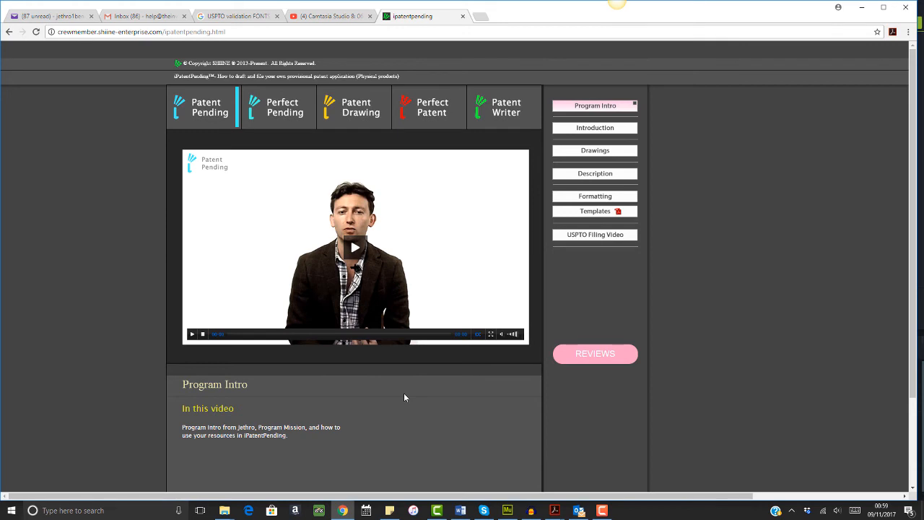
mouse_move(547, 364)
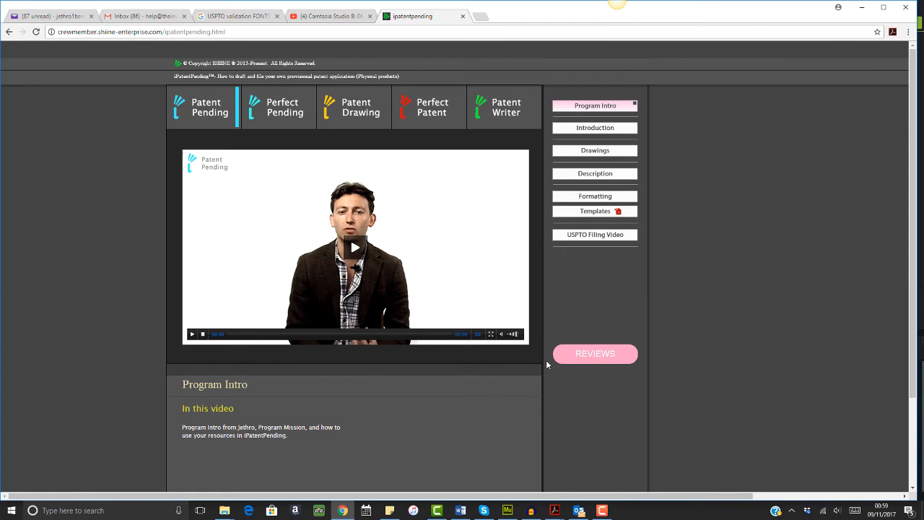
Show the iPatentPending customer reviews and browse reviews 2, 3, 4 and 5.
click(594, 352)
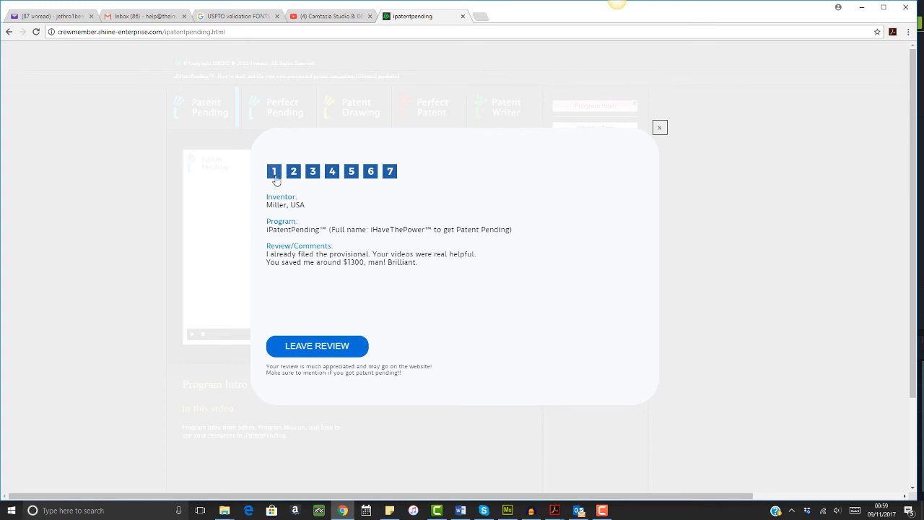
click(274, 171)
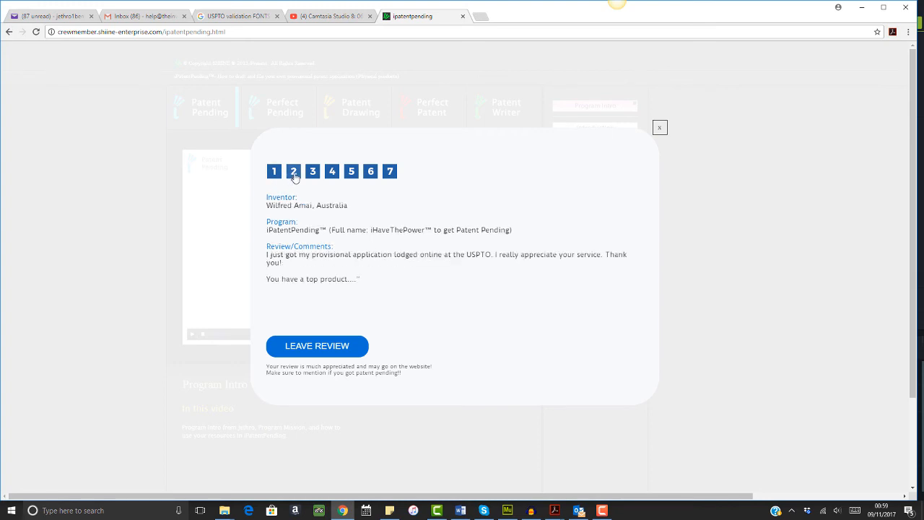
click(293, 171)
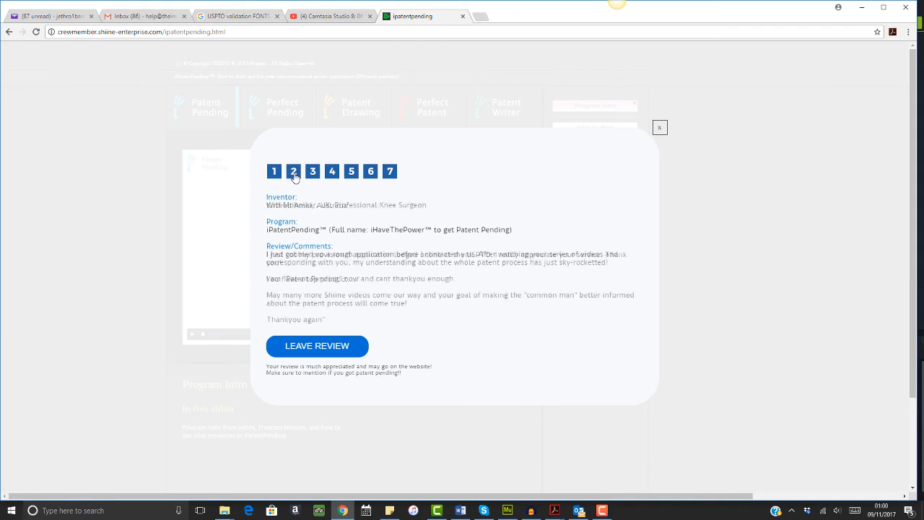
click(293, 171)
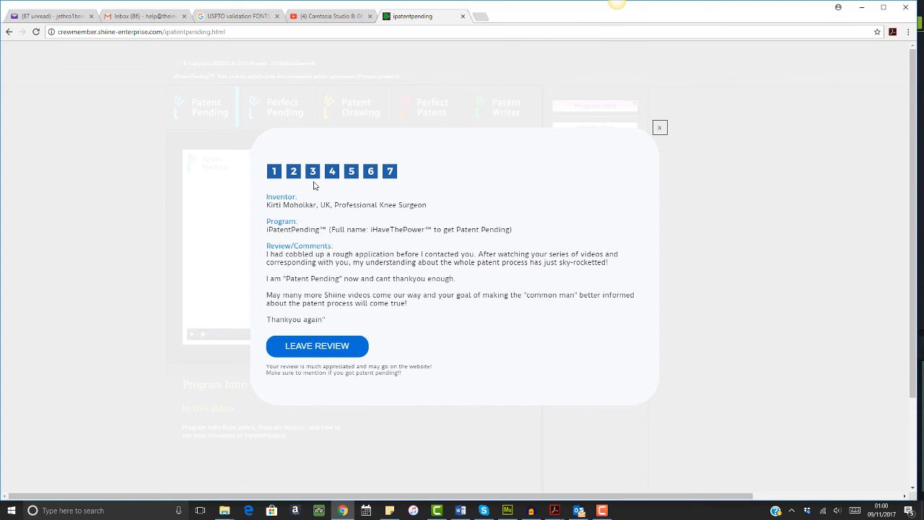
click(332, 170)
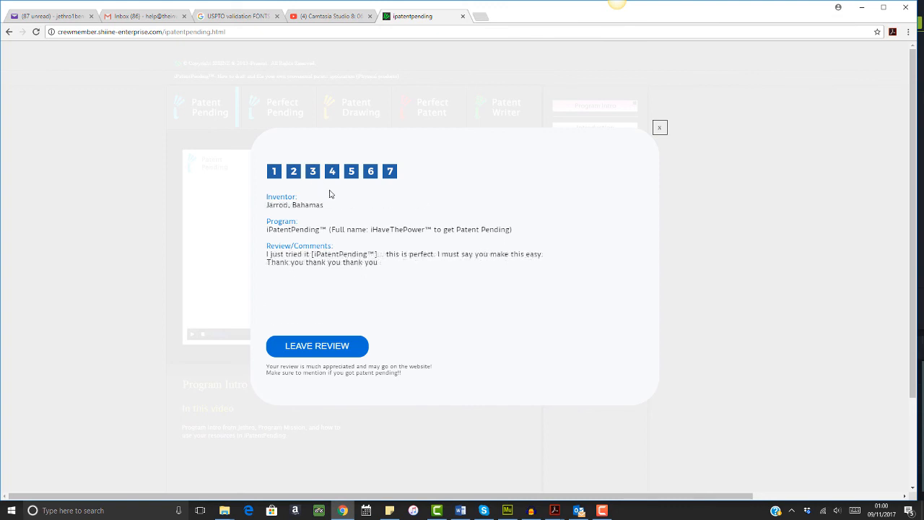
mouse_move(334, 199)
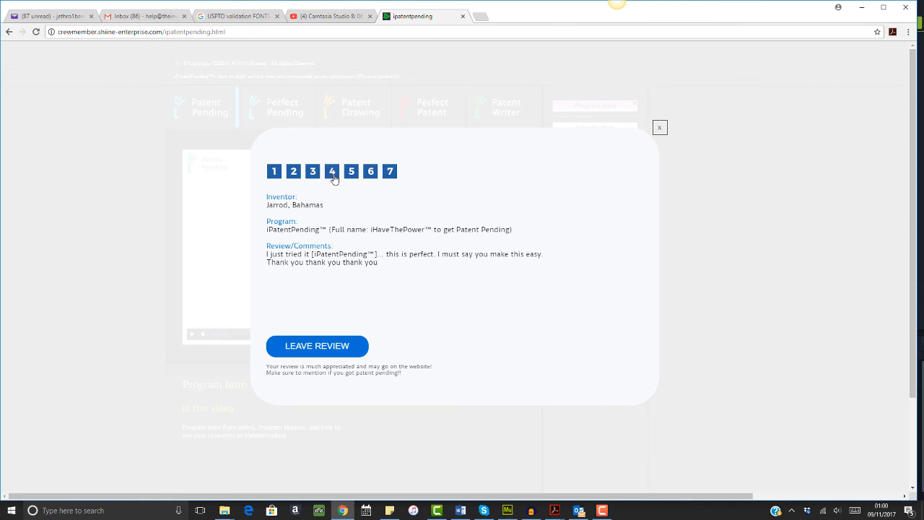
click(351, 170)
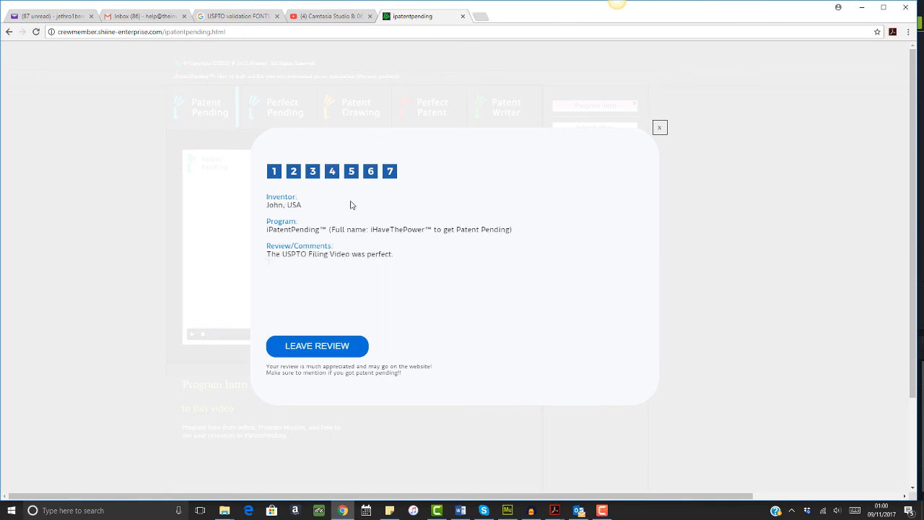